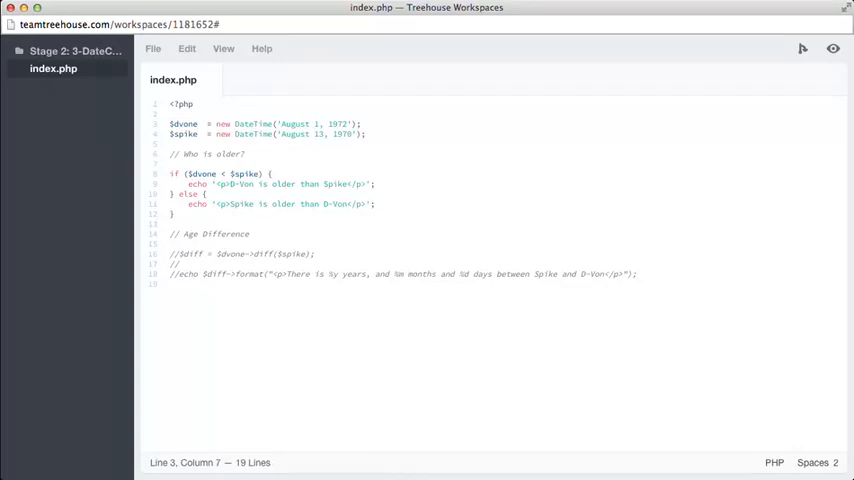
pyautogui.click(200, 122)
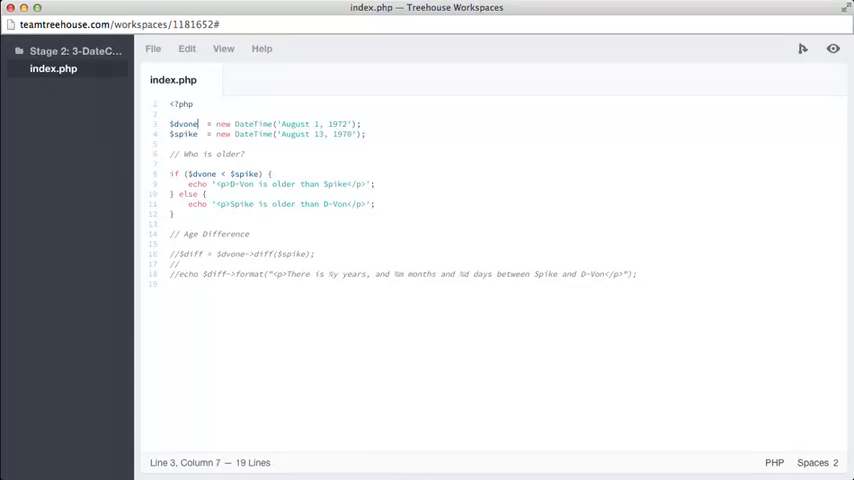